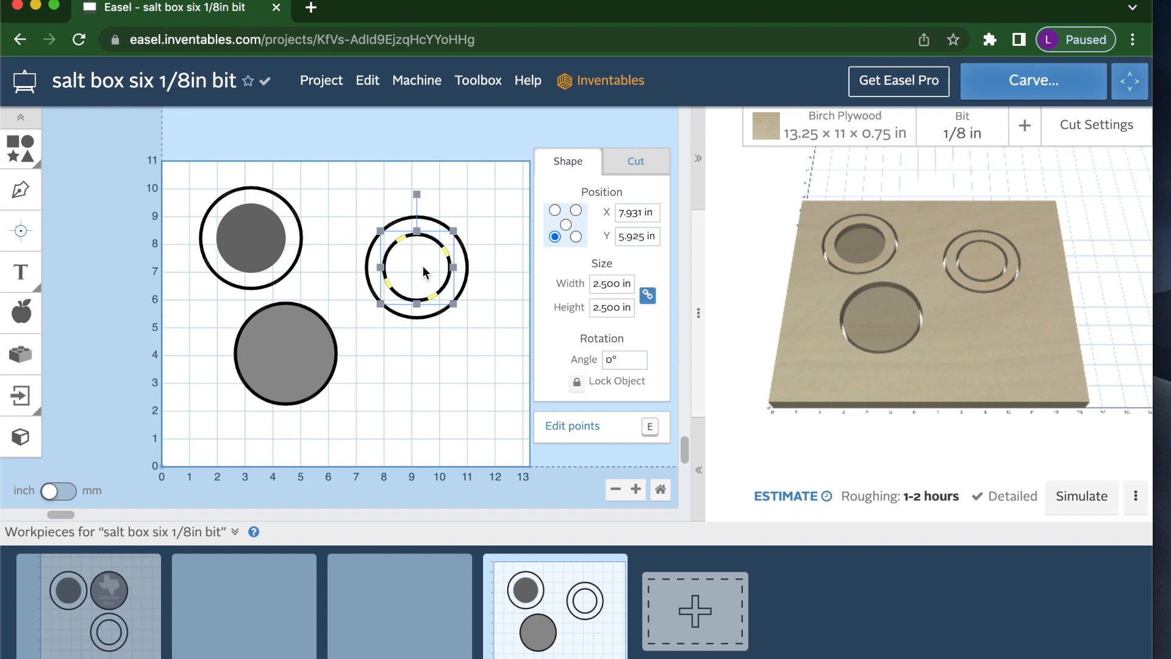
Set the right inner circle and the top-left pocket each to 3 in wide
left_click(612, 283)
type("3.000")
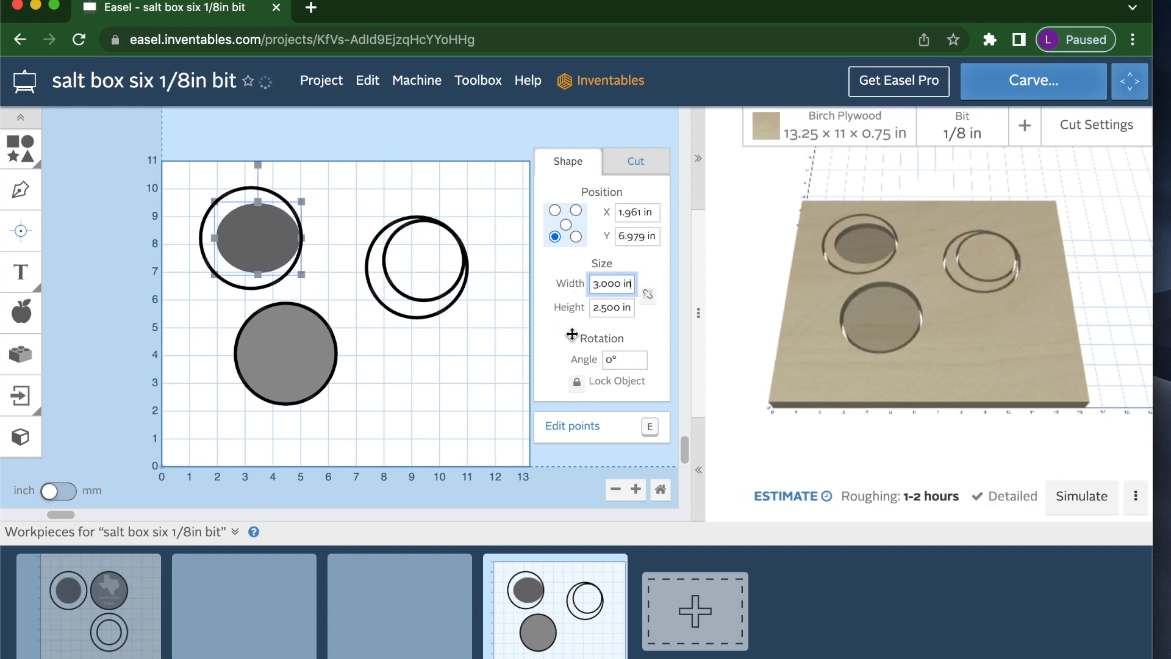
Set the top-left pocket height to 3 in and centre-align the right ring's two circles
left_click(610, 308)
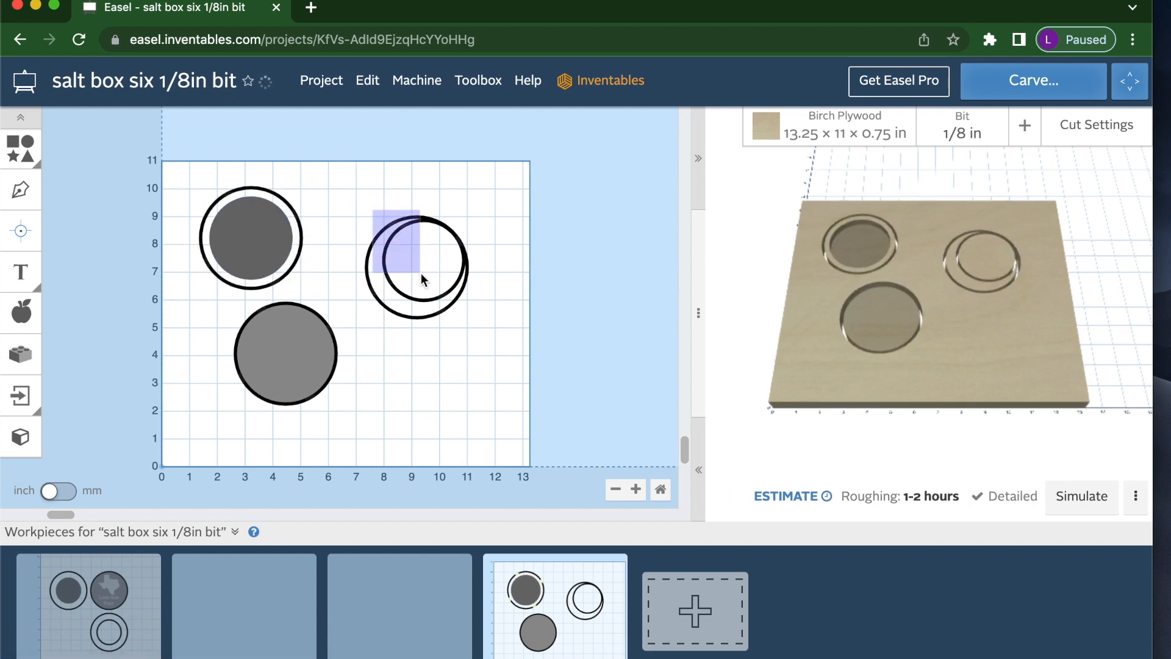
left_click(418, 264)
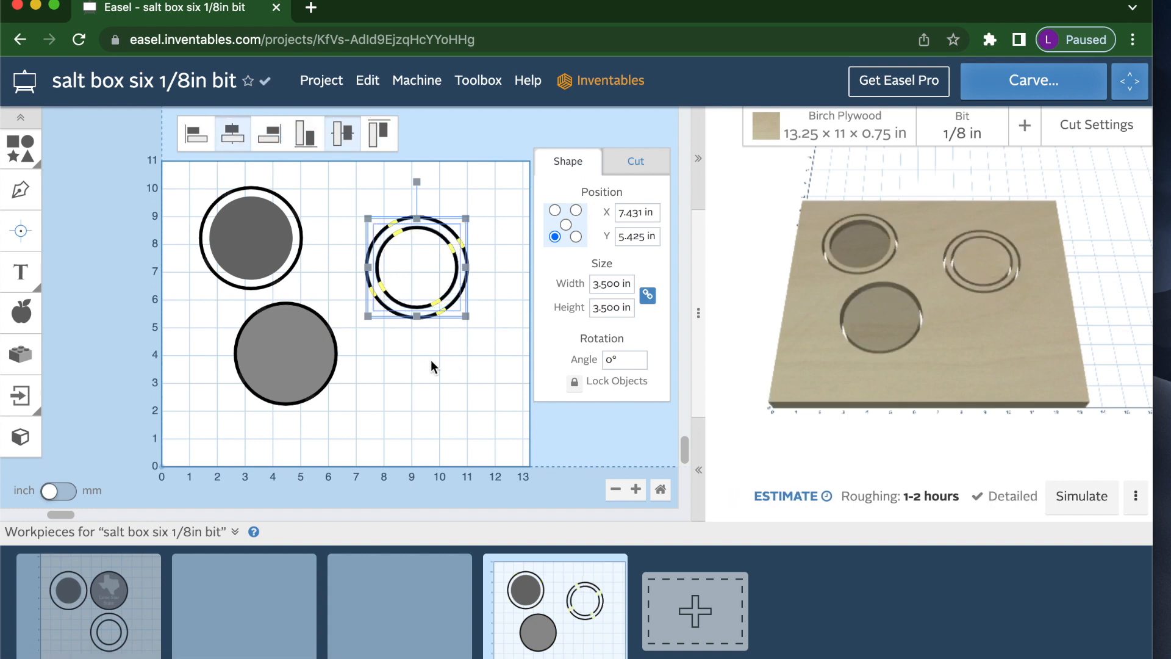
left_click(434, 366)
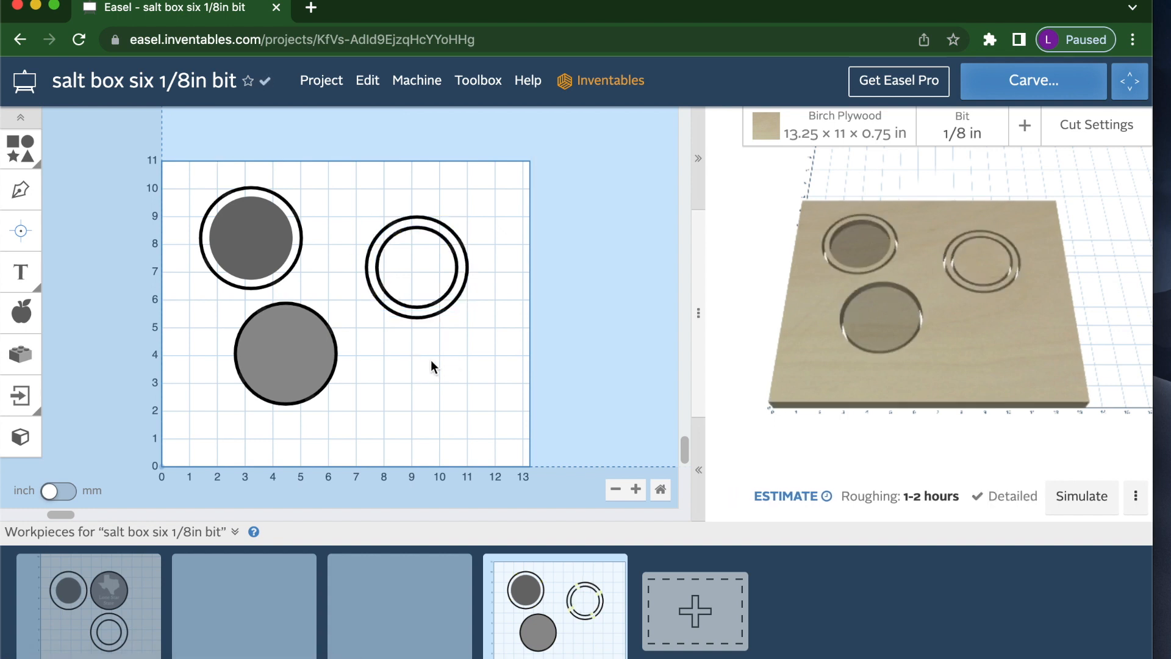